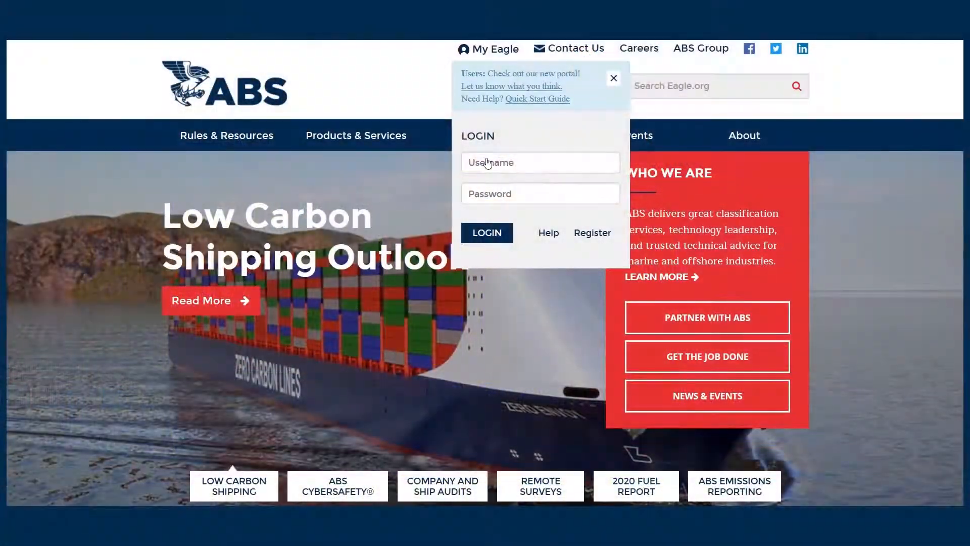
{"action": "type", "text": "lashbrook"}
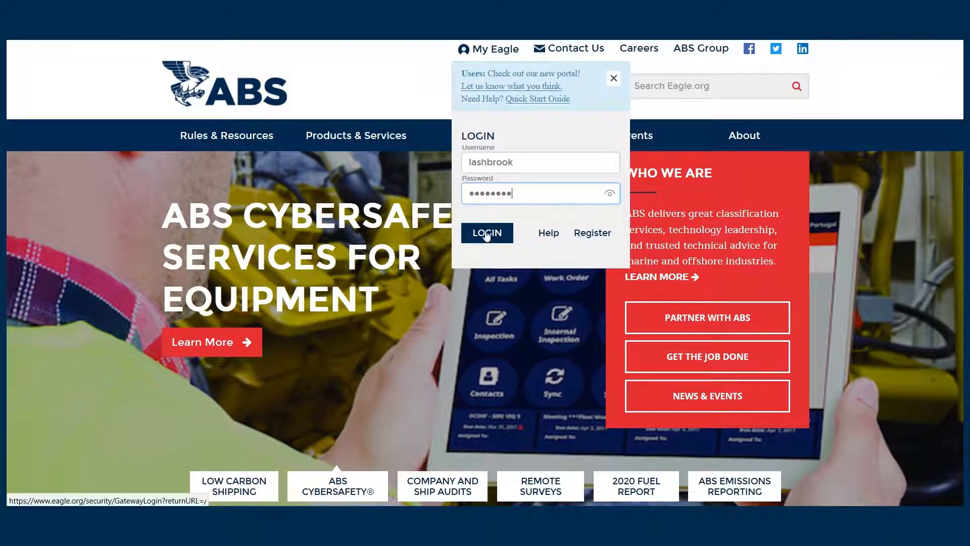
{"action": "left_click", "coordinate": [486, 233]}
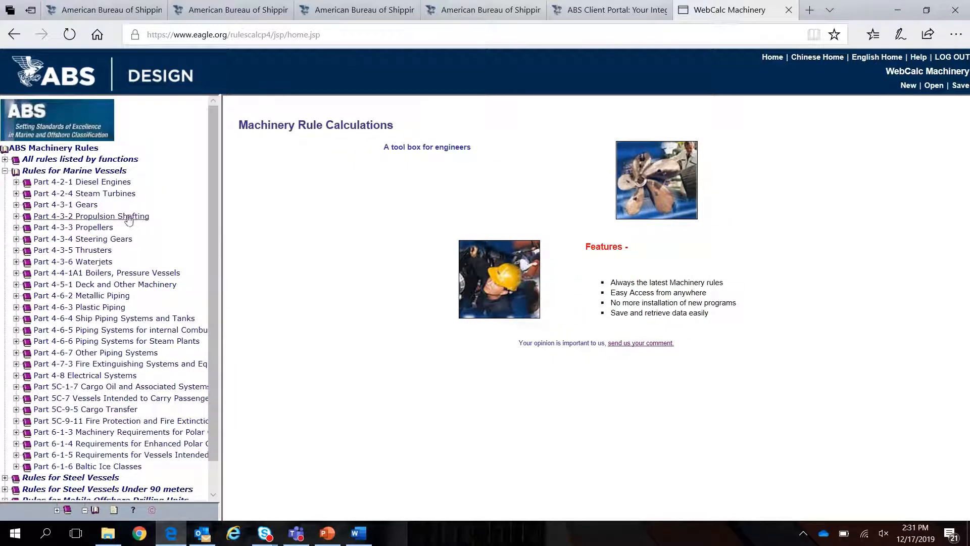
Step: Save the Part 4-3-2 Propulsion Shafting calculation session as session.xml, showing its save options
{"action": "left_click", "coordinate": [92, 216]}
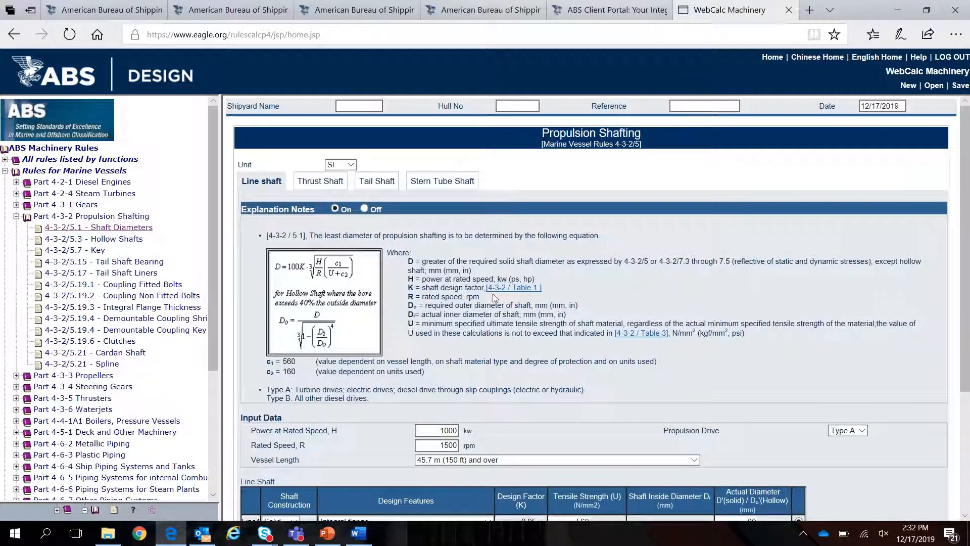
{"action": "left_click", "coordinate": [512, 288]}
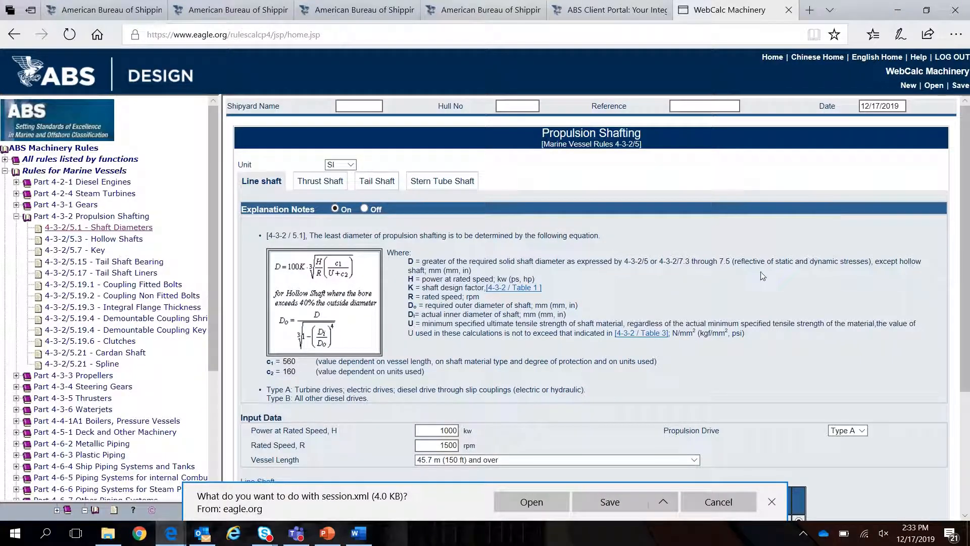
{"action": "left_click", "coordinate": [662, 502]}
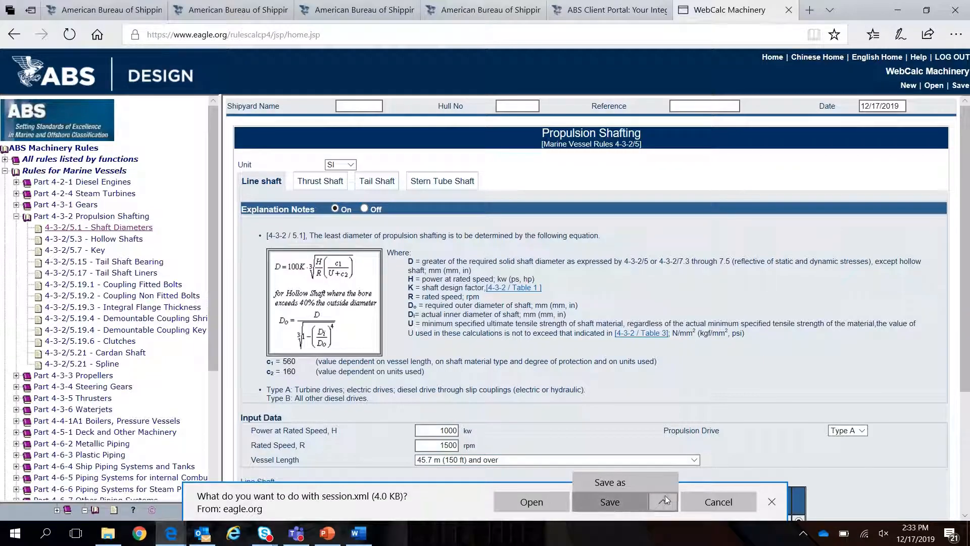